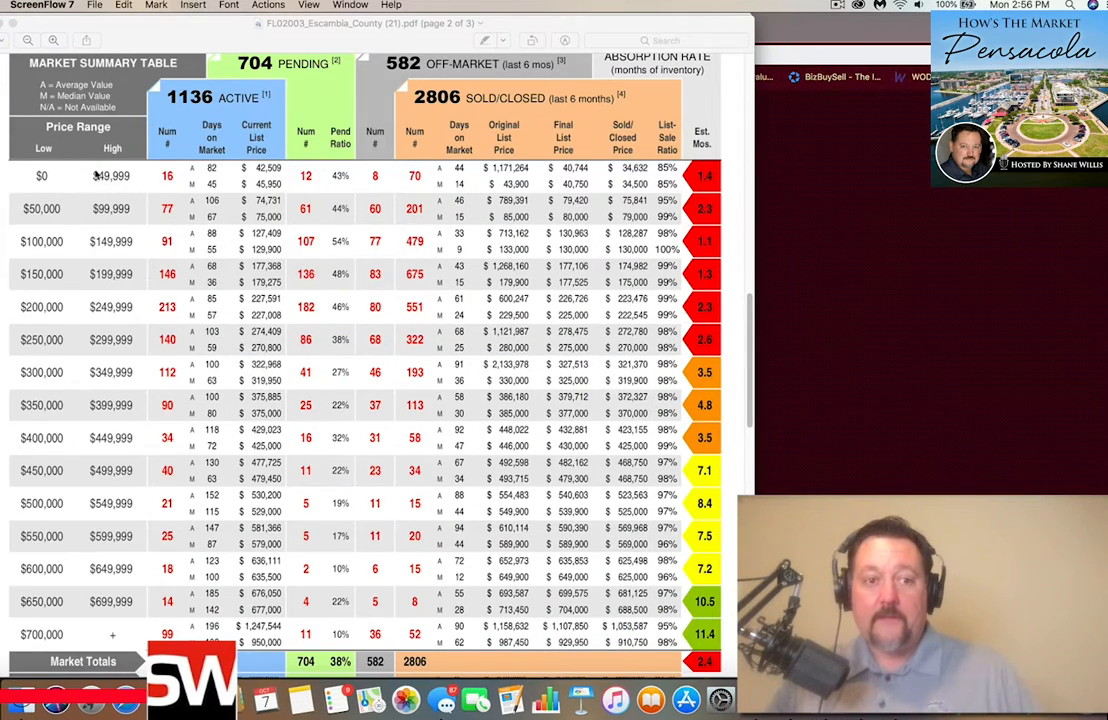
{"action": "scroll", "scroll_direction": "up", "scroll_amount": 3}
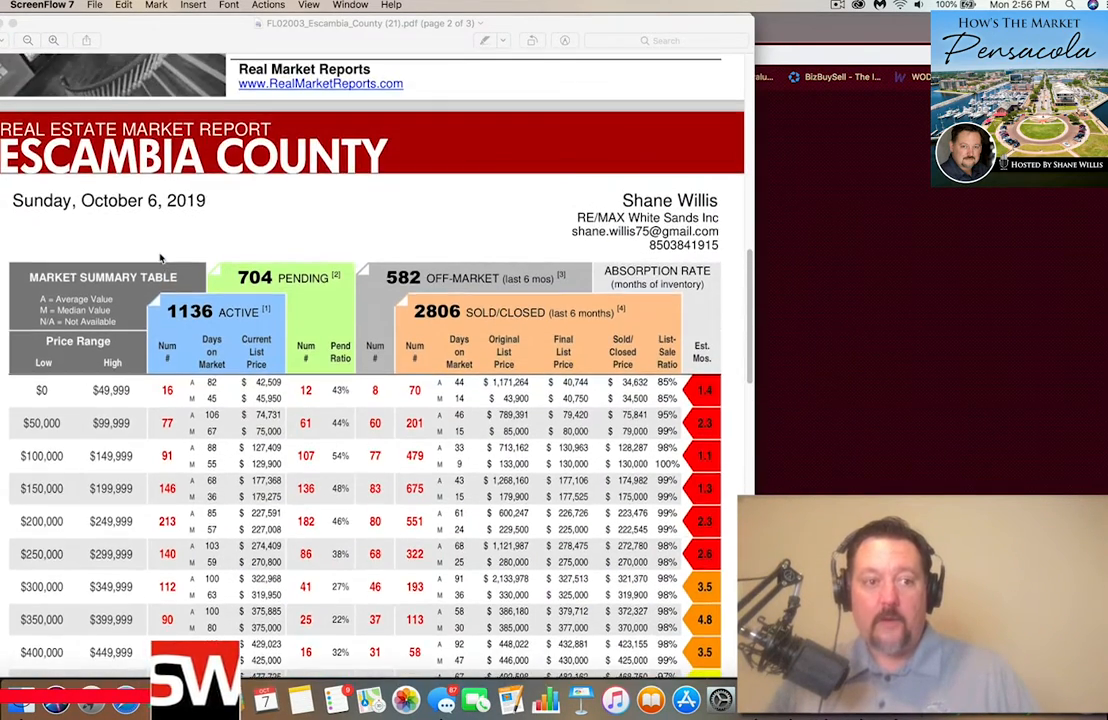
{"action": "scroll", "scroll_direction": "down", "scroll_amount": 3}
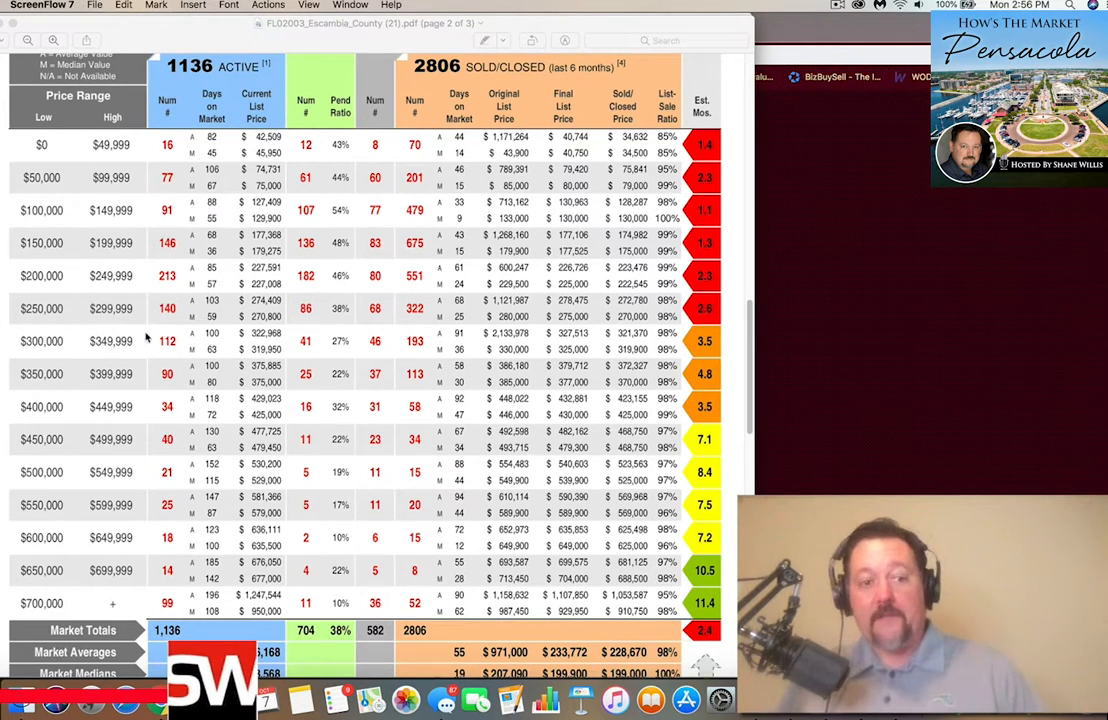
{"action": "mouse_move", "coordinate": [100, 312]}
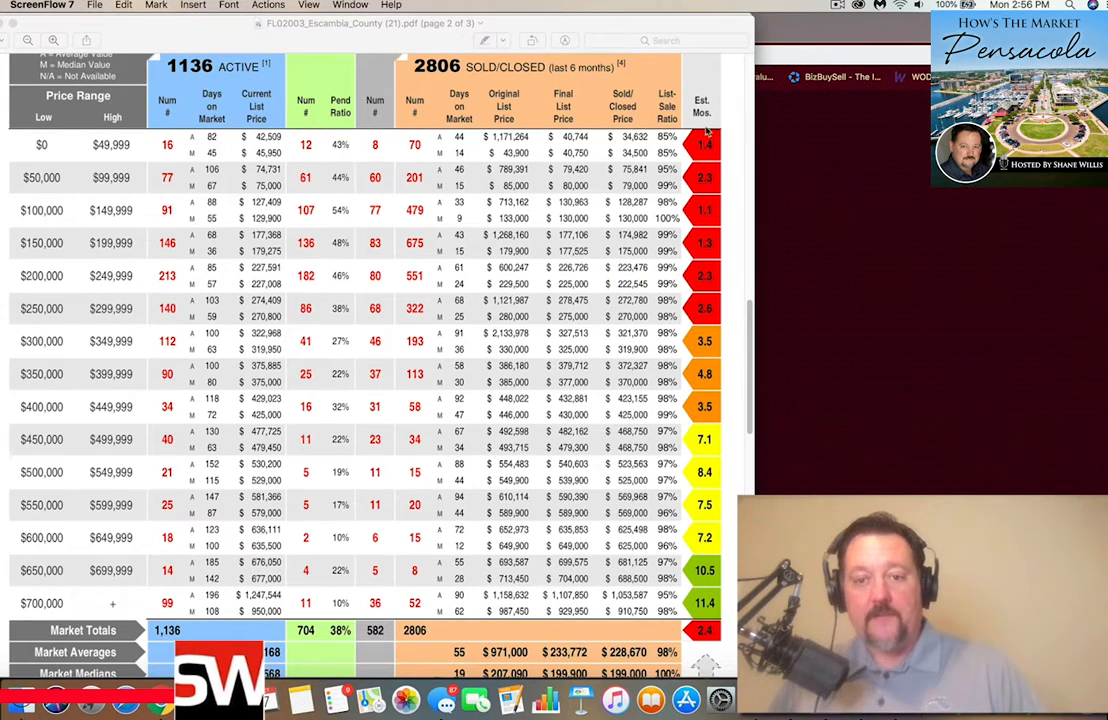
{"action": "mouse_move", "coordinate": [700, 312]}
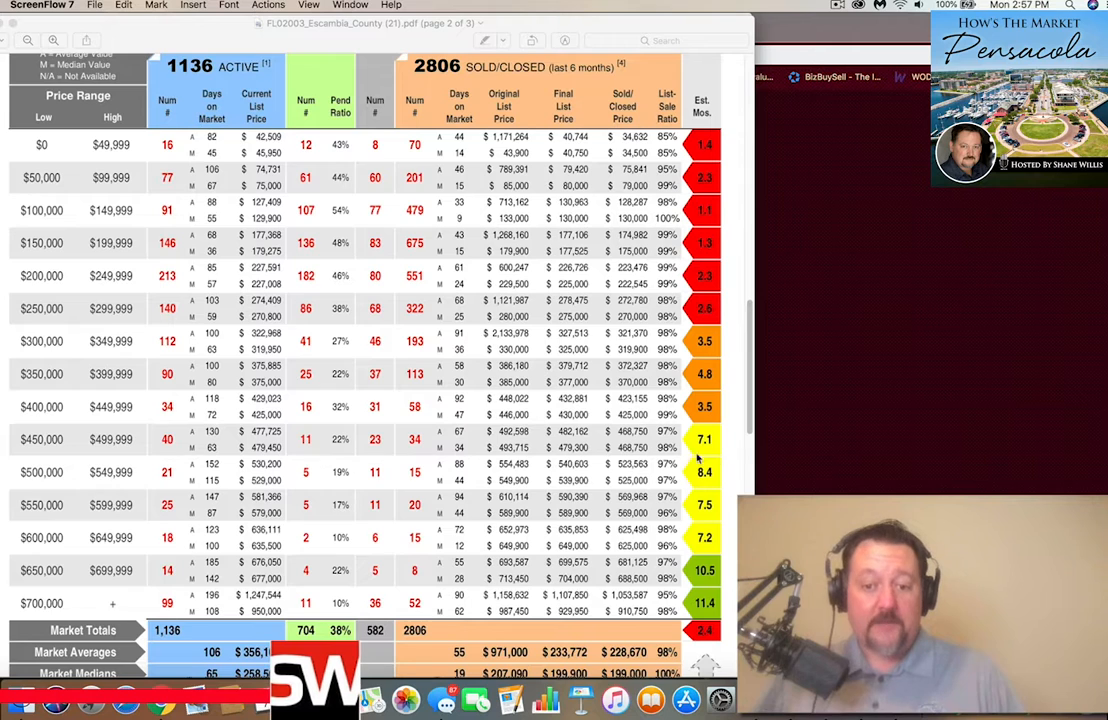
{"action": "mouse_move", "coordinate": [728, 544]}
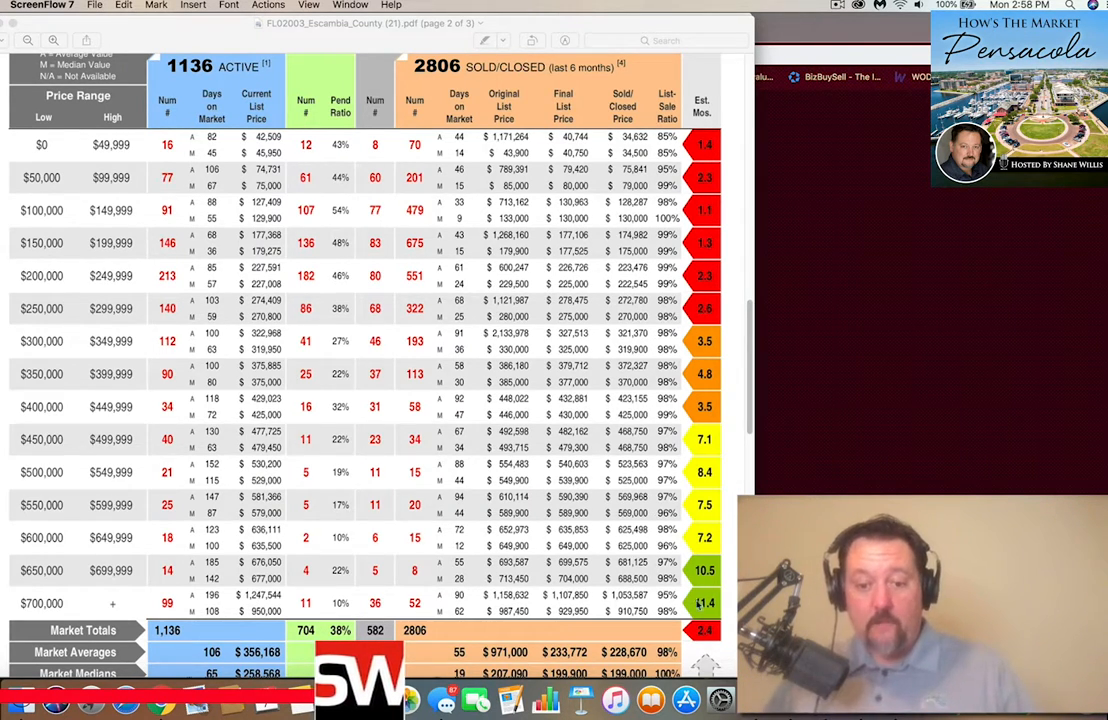
{"action": "mouse_move", "coordinate": [724, 600]}
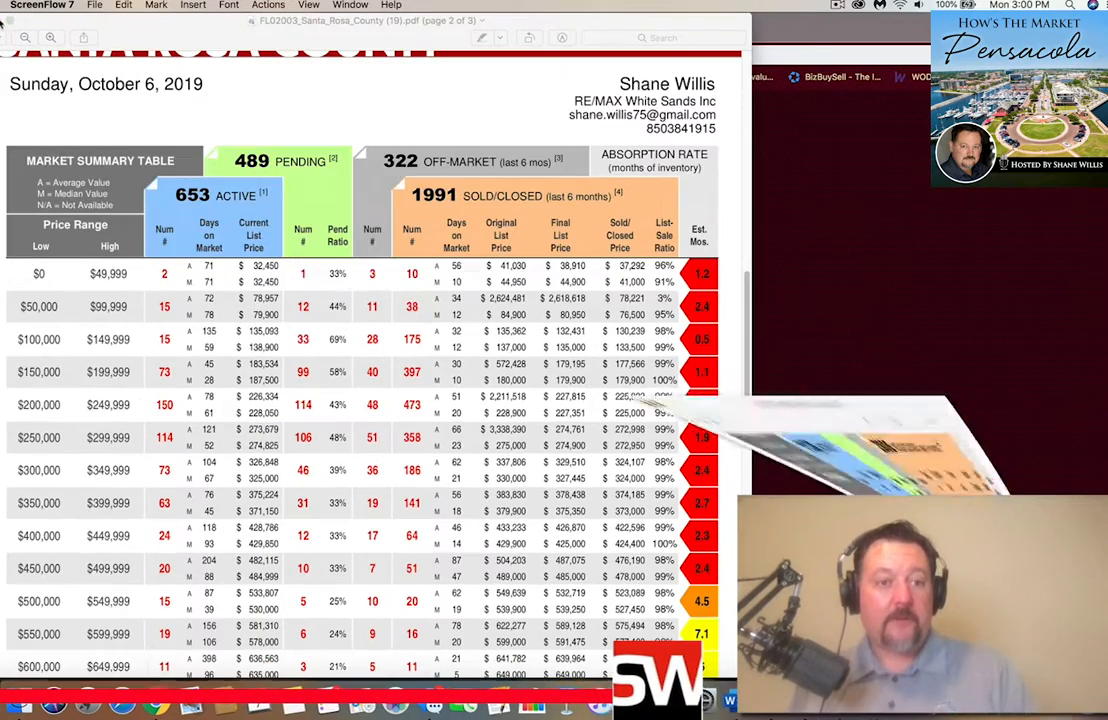
{"action": "scroll", "scroll_direction": "down", "scroll_amount": 3}
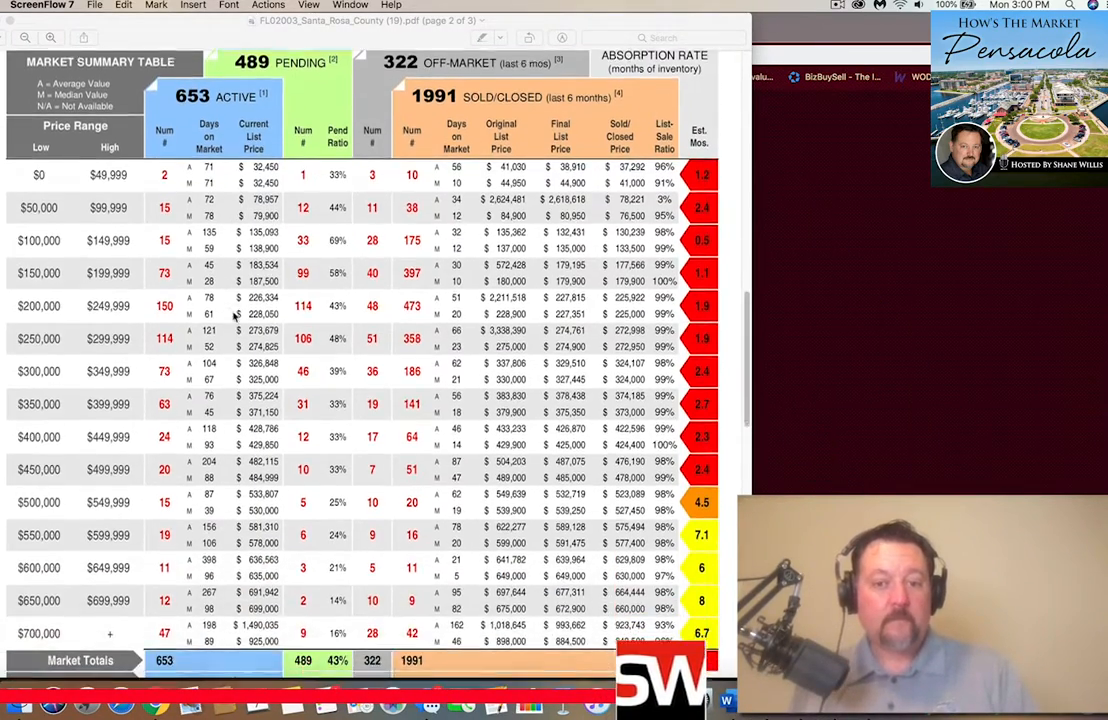
{"action": "scroll", "scroll_direction": "down", "scroll_amount": 3}
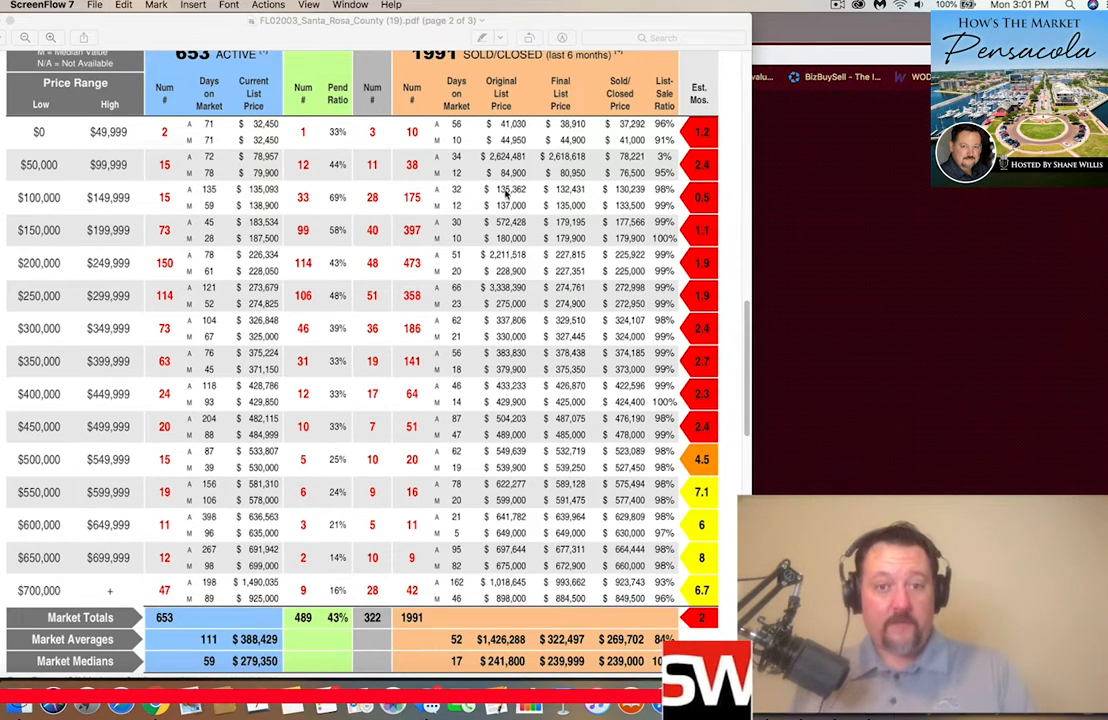
{"action": "mouse_move", "coordinate": [118, 244]}
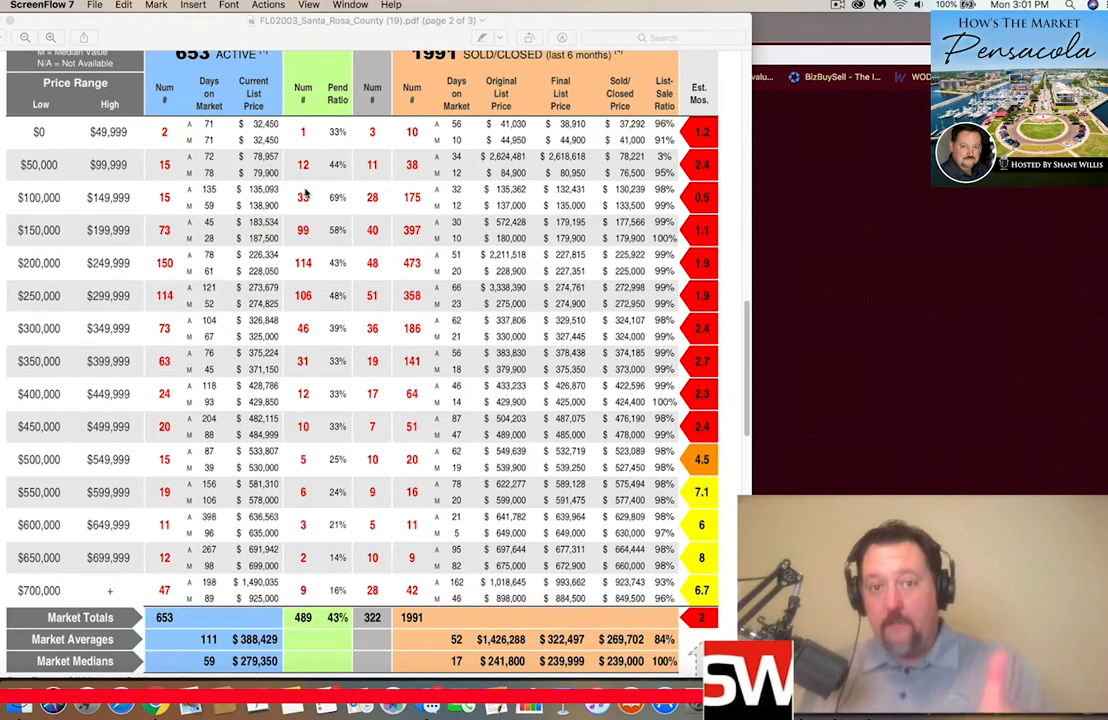
{"action": "mouse_move", "coordinate": [842, 318]}
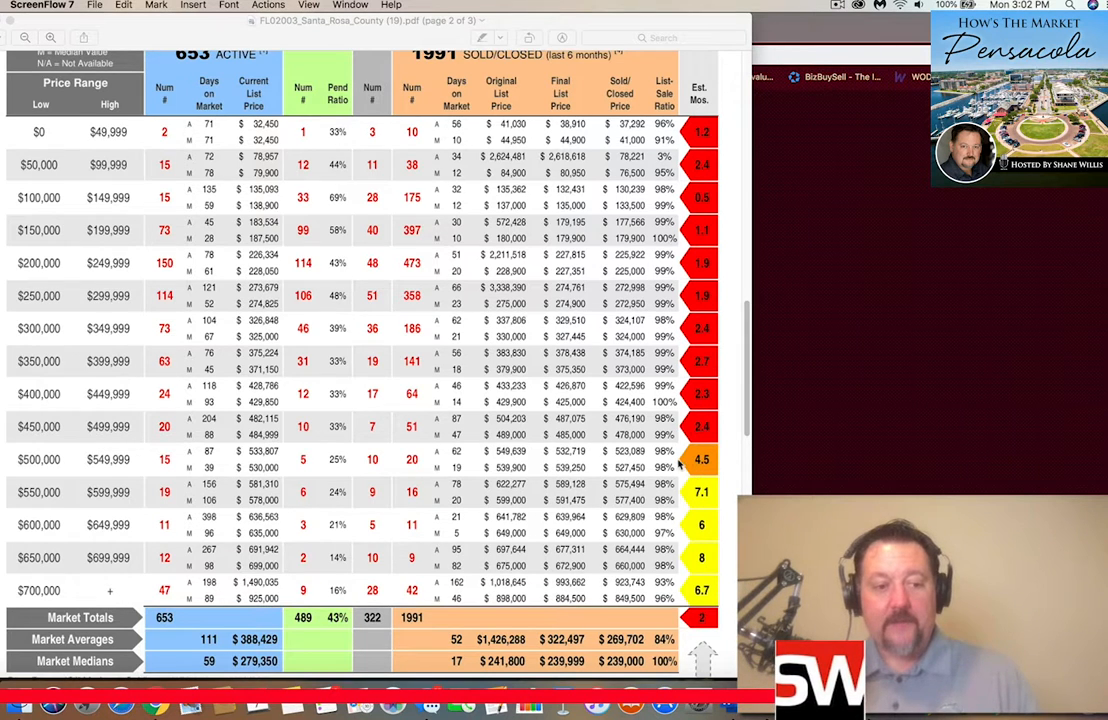
{"action": "mouse_move", "coordinate": [156, 394]}
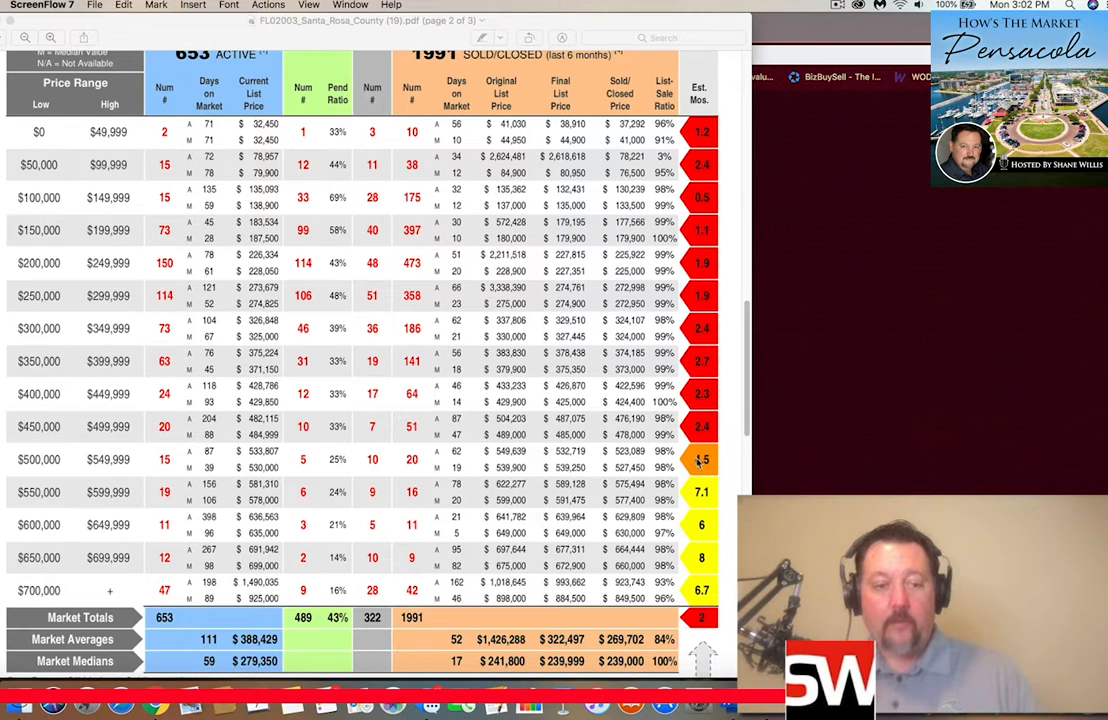
{"action": "mouse_move", "coordinate": [692, 504]}
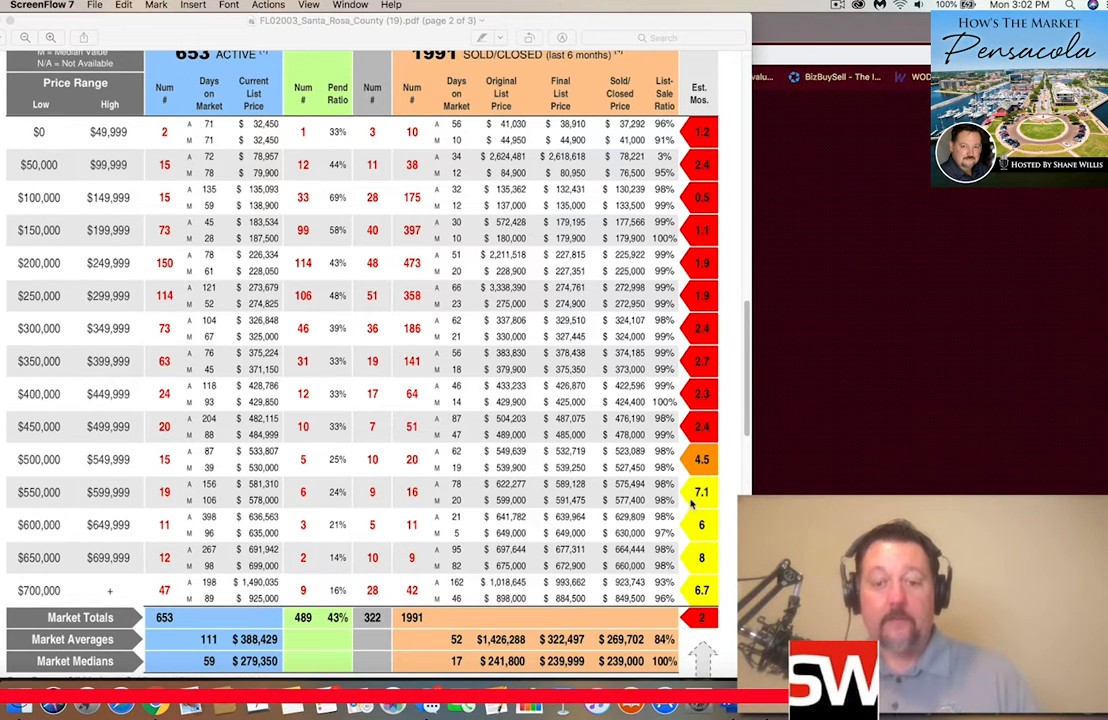